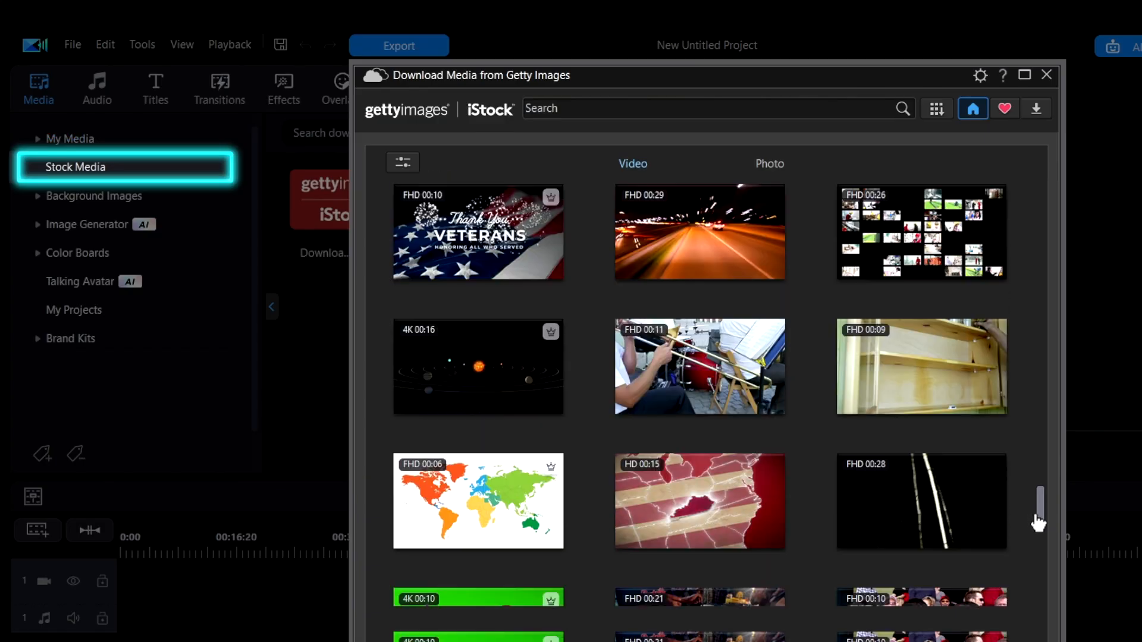
Import the cat video clip and the Magiksolo - Omari music track into My Media.
click(96, 90)
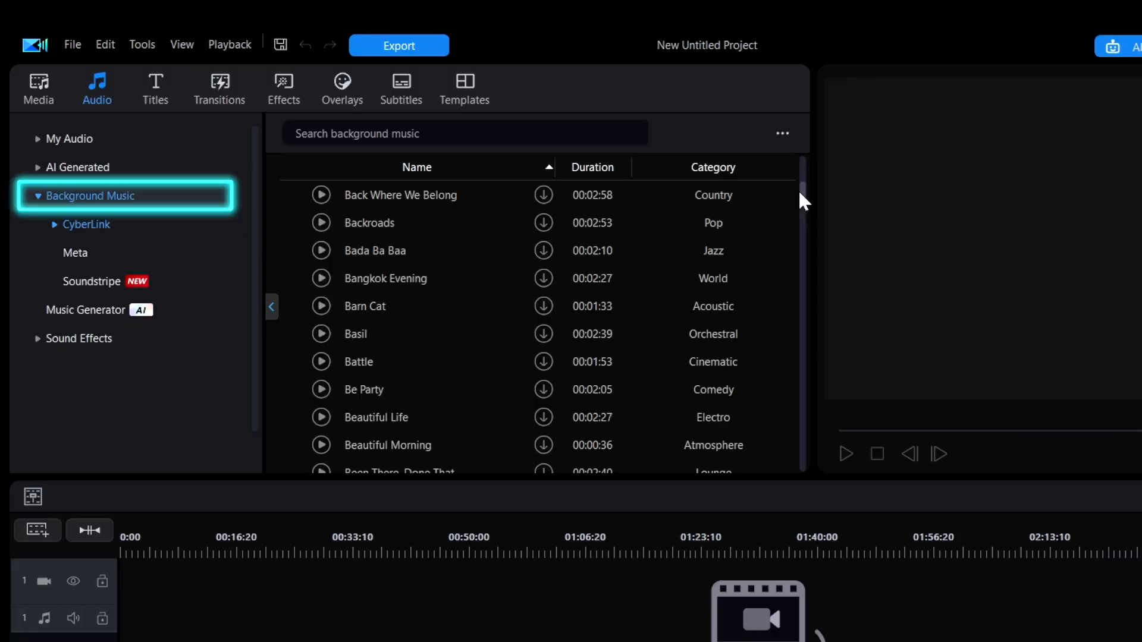
click(37, 88)
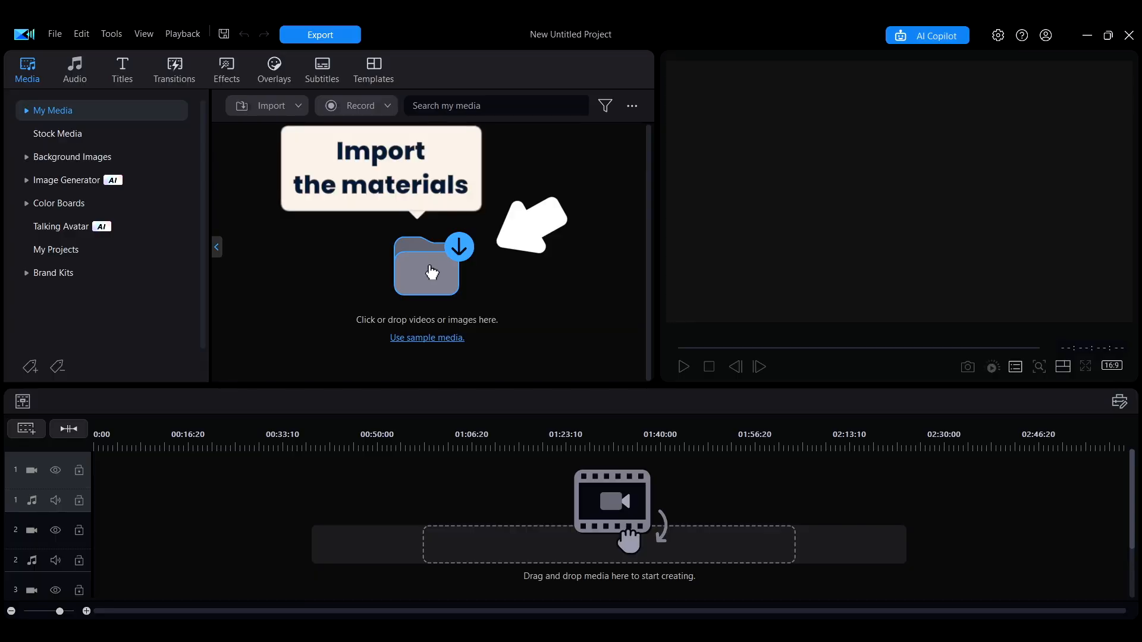
click(427, 268)
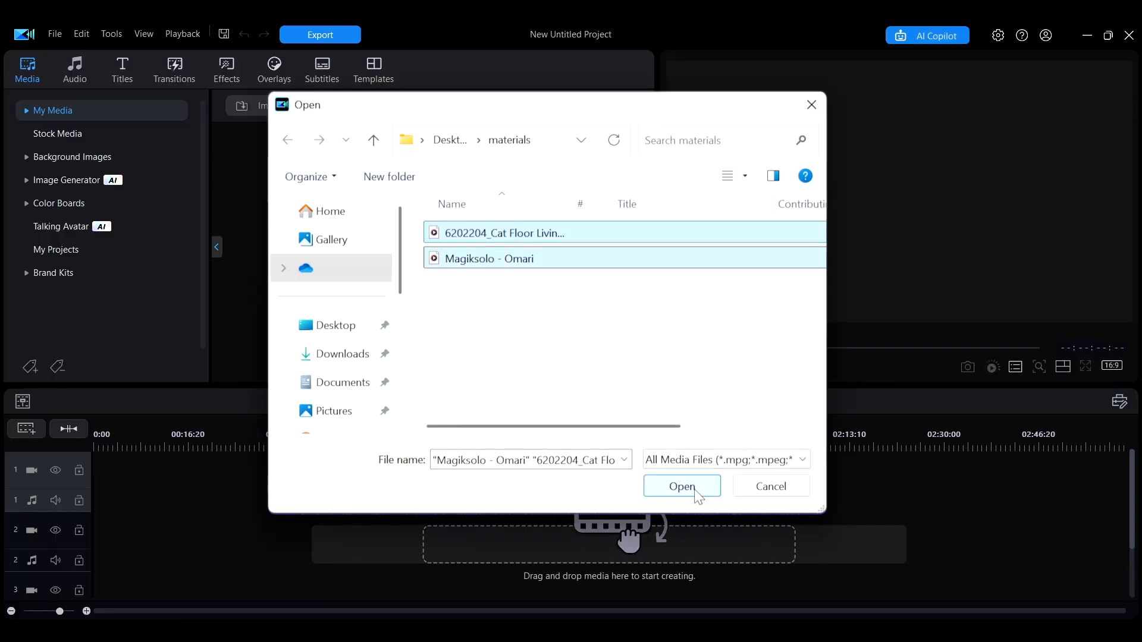
click(682, 486)
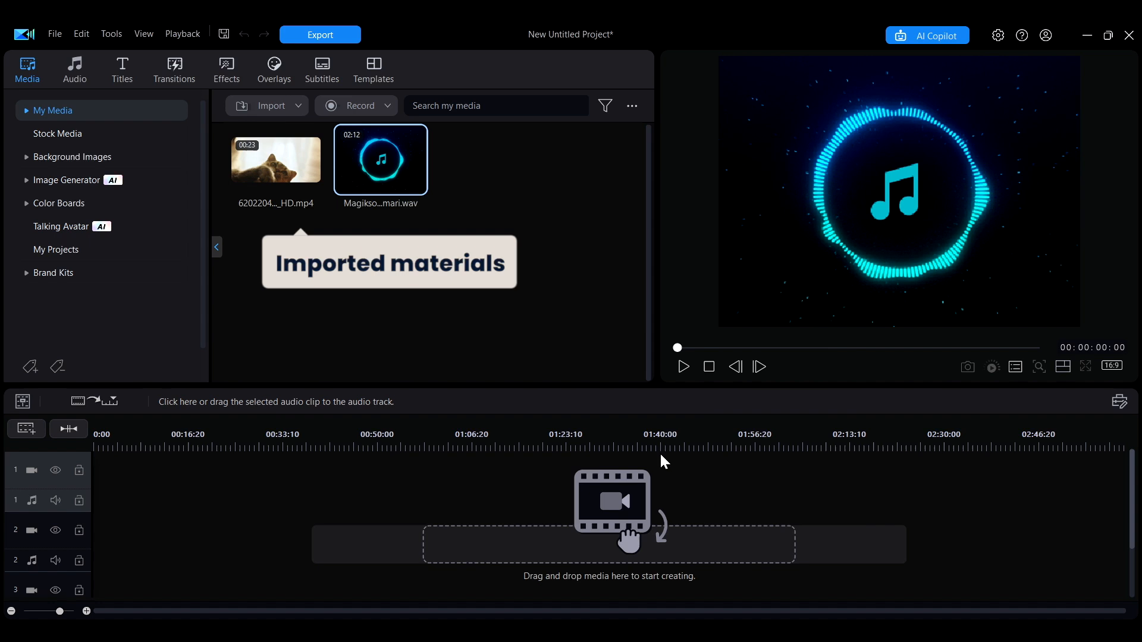
click(275, 160)
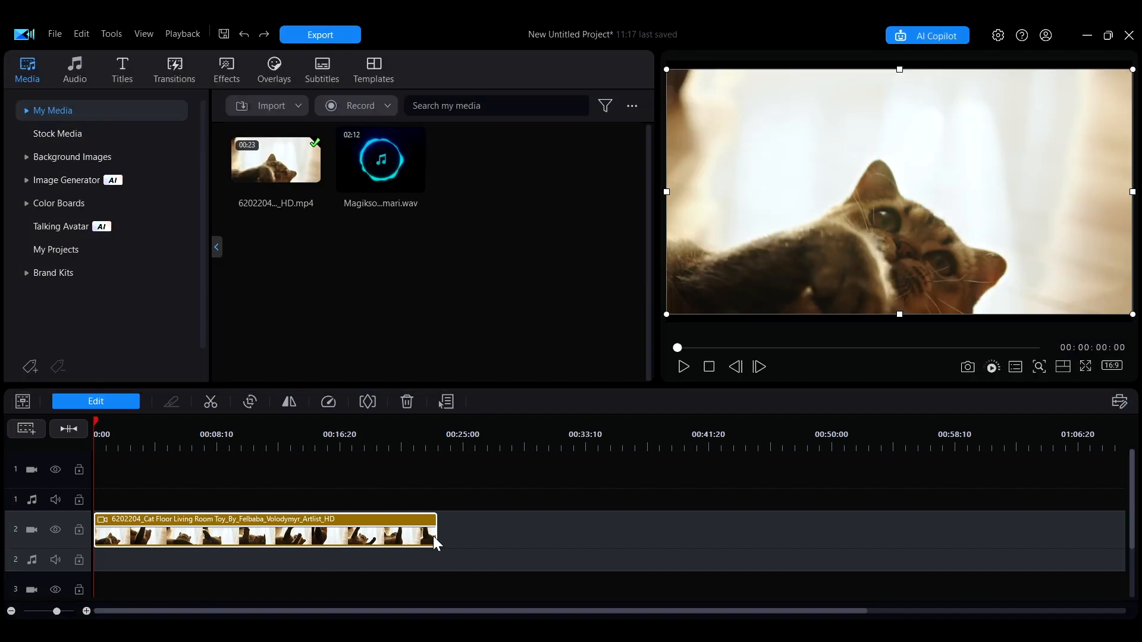
Shorten the cat clip, split it at the playhead, and move the second piece to another video track.
drag(436, 531, 326, 532)
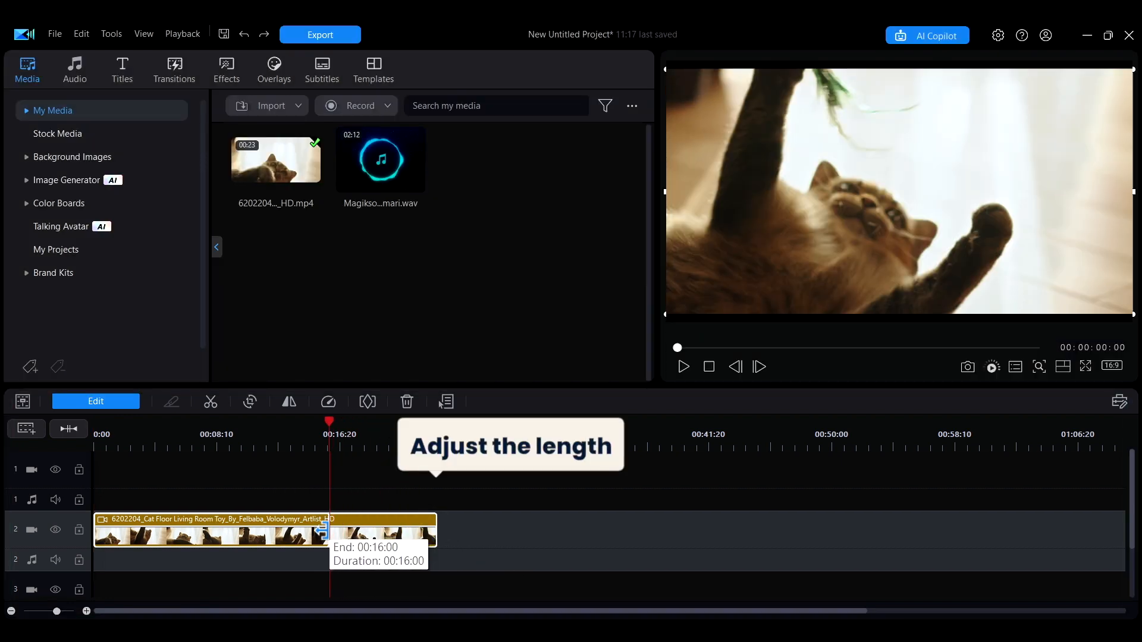
click(172, 401)
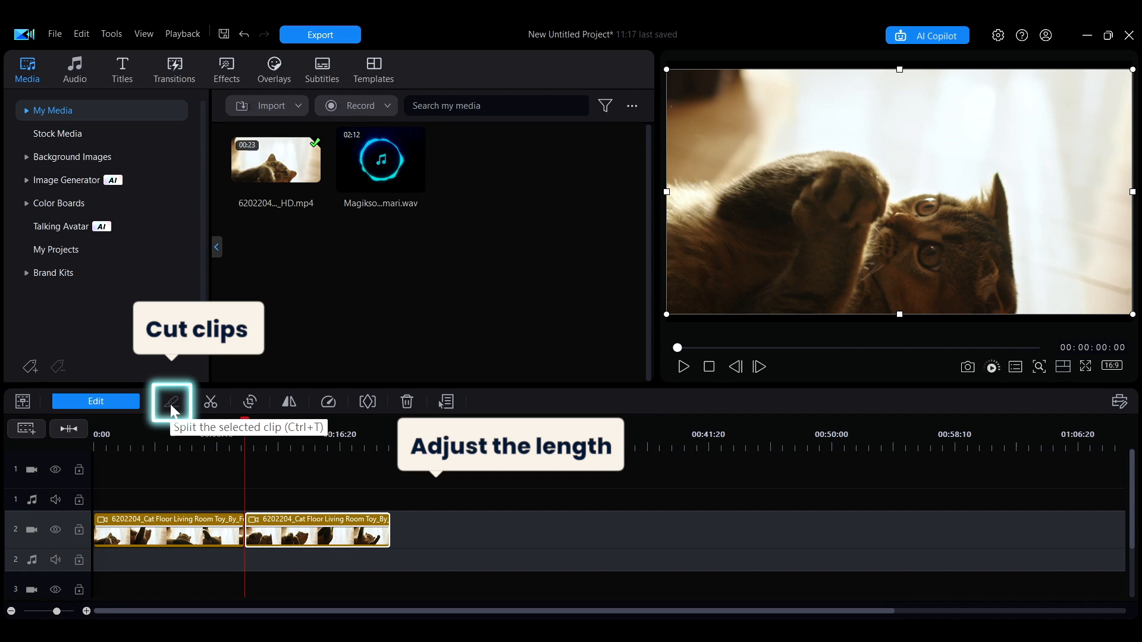
drag(317, 529, 368, 470)
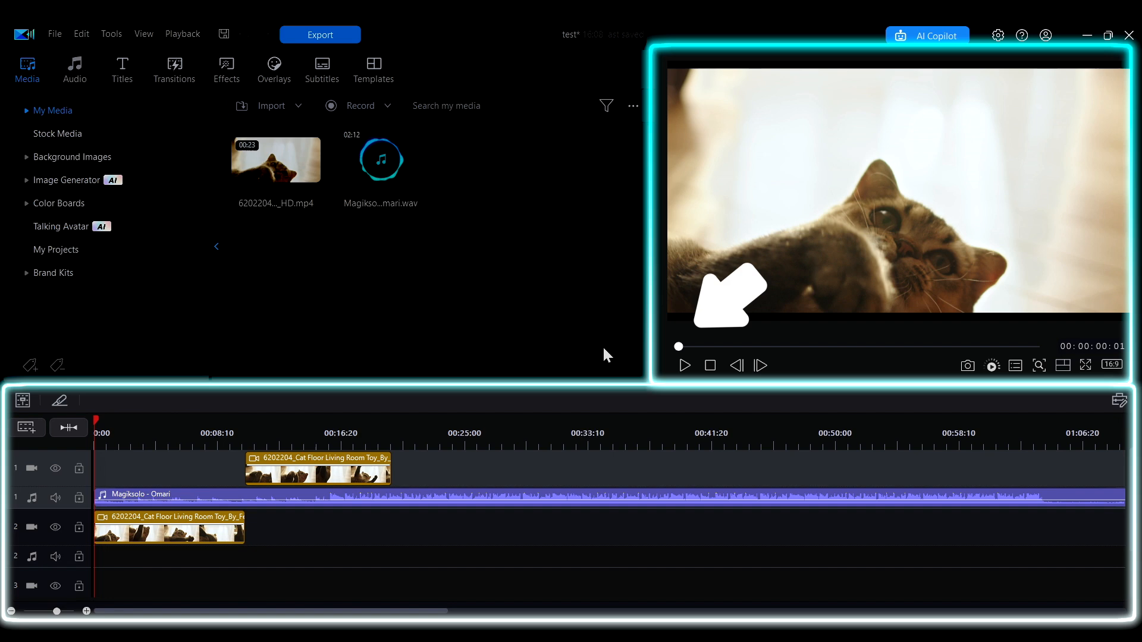
Preview the arranged clips, save the project as 'test', and open MP4 1920x1080 export settings.
click(685, 366)
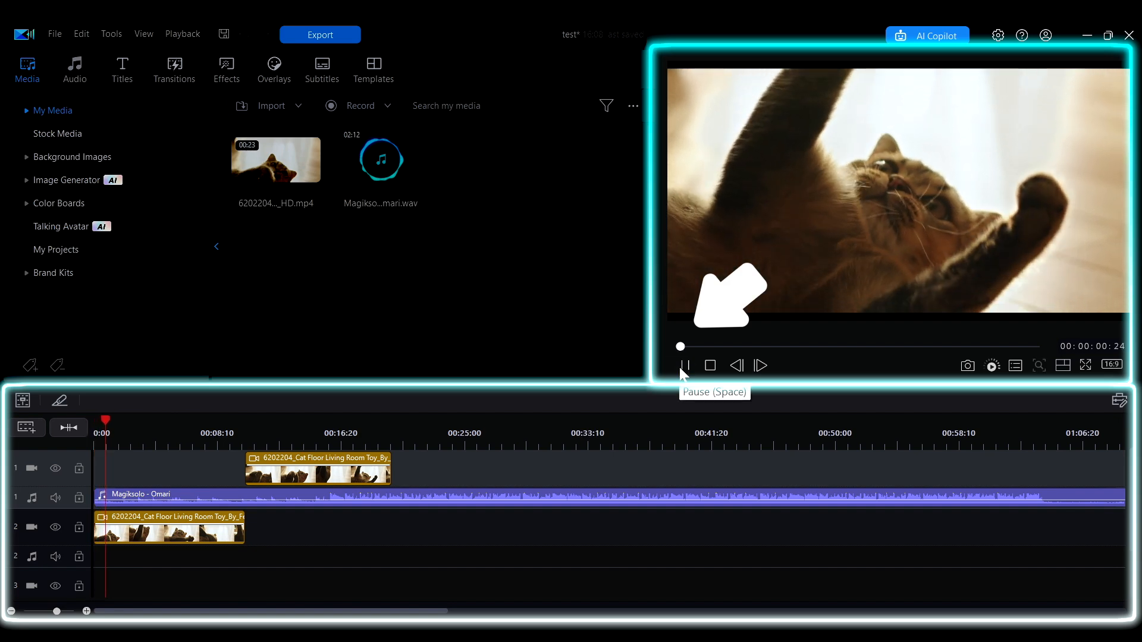
key(space)
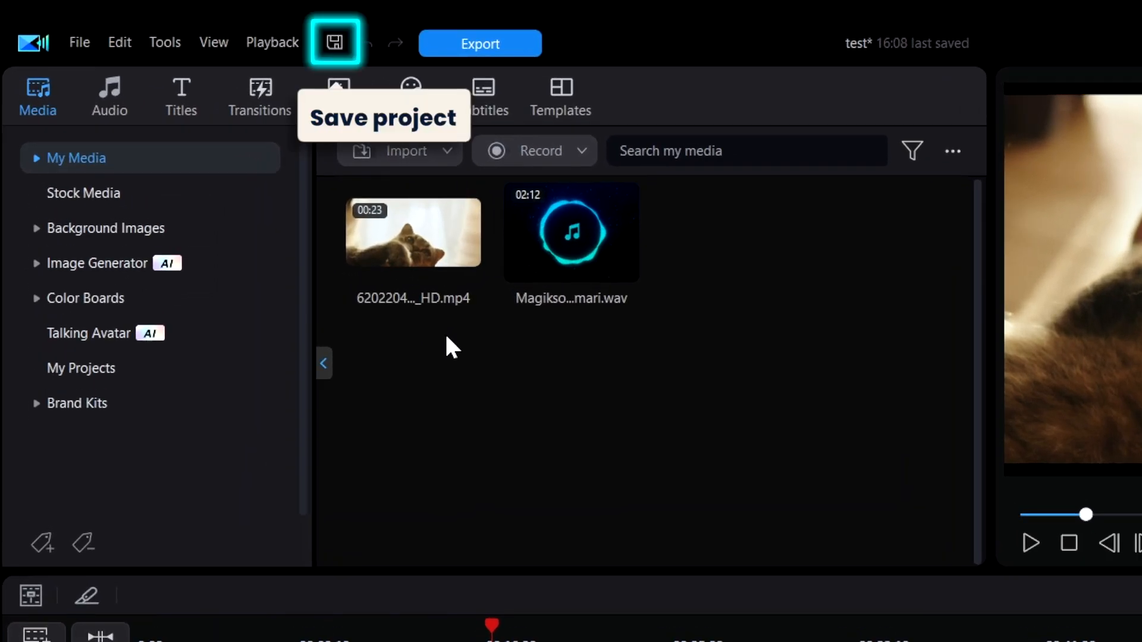
click(336, 43)
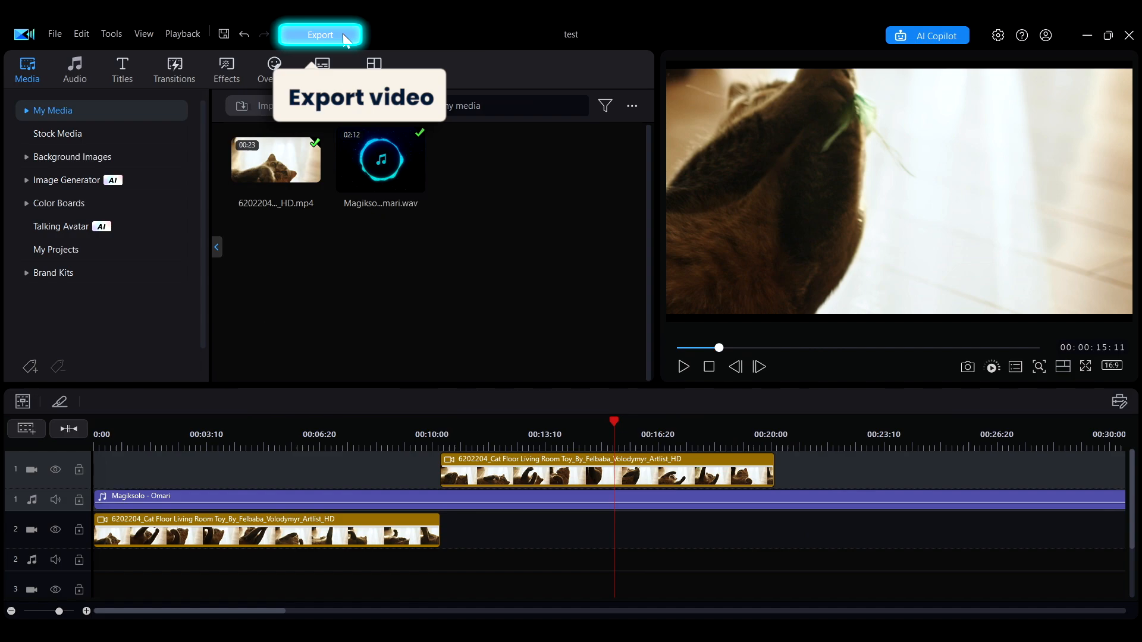
click(320, 35)
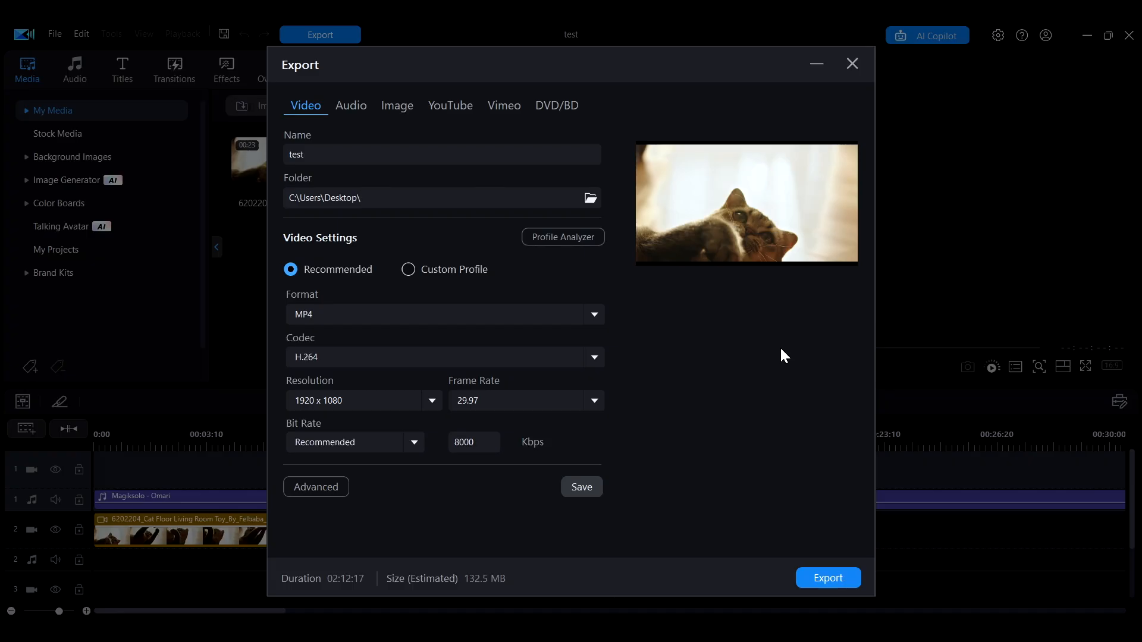